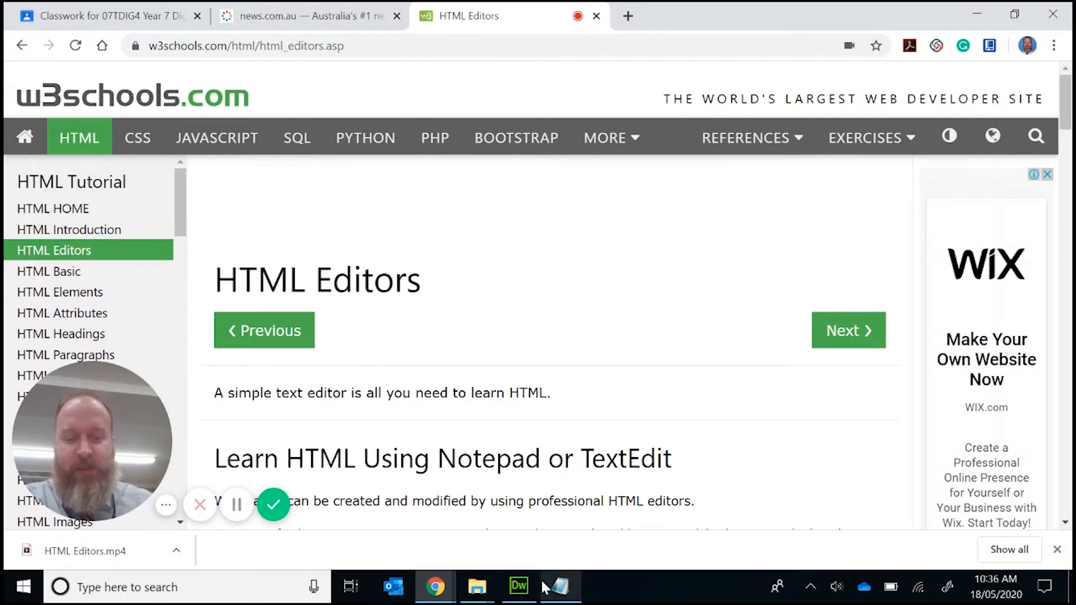
# - Bring the blank Notepad window forward, then return to the w3schools HTML Editors page
pyautogui.click(561, 587)
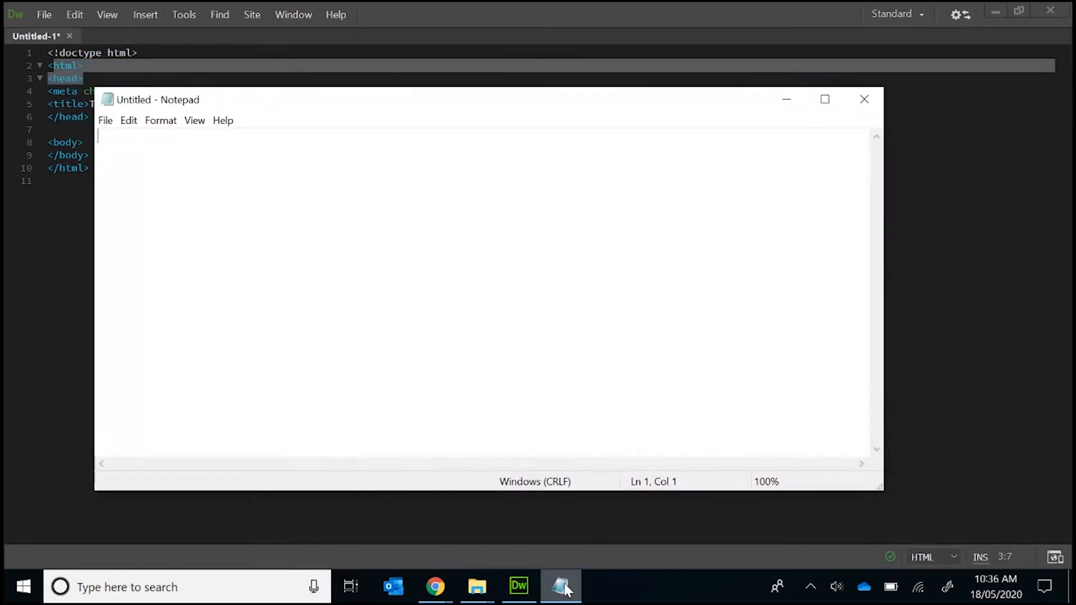
pyautogui.moveTo(437, 268)
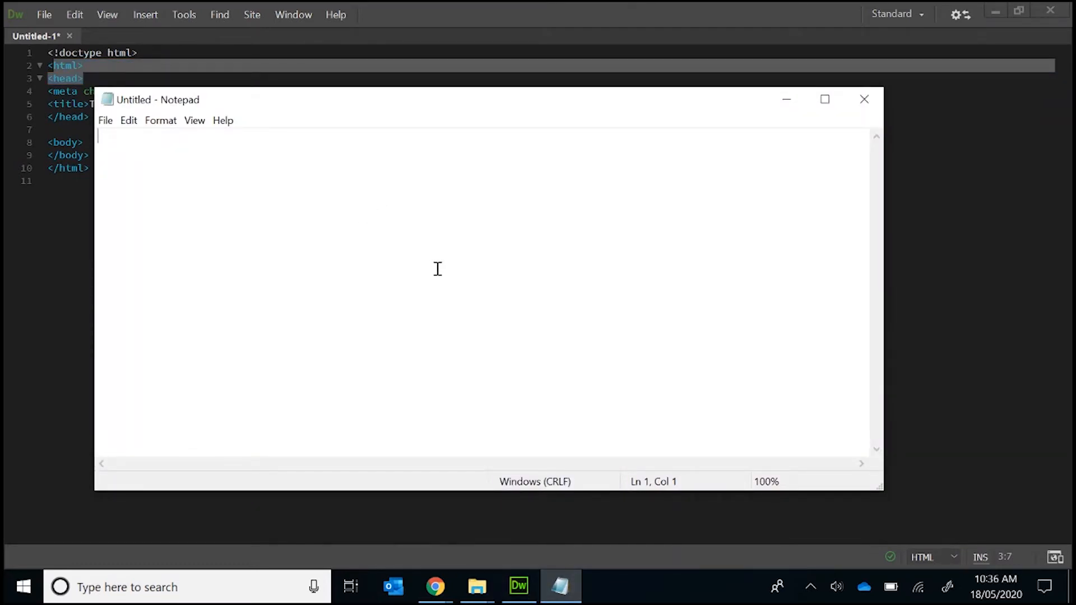
pyautogui.moveTo(261, 238)
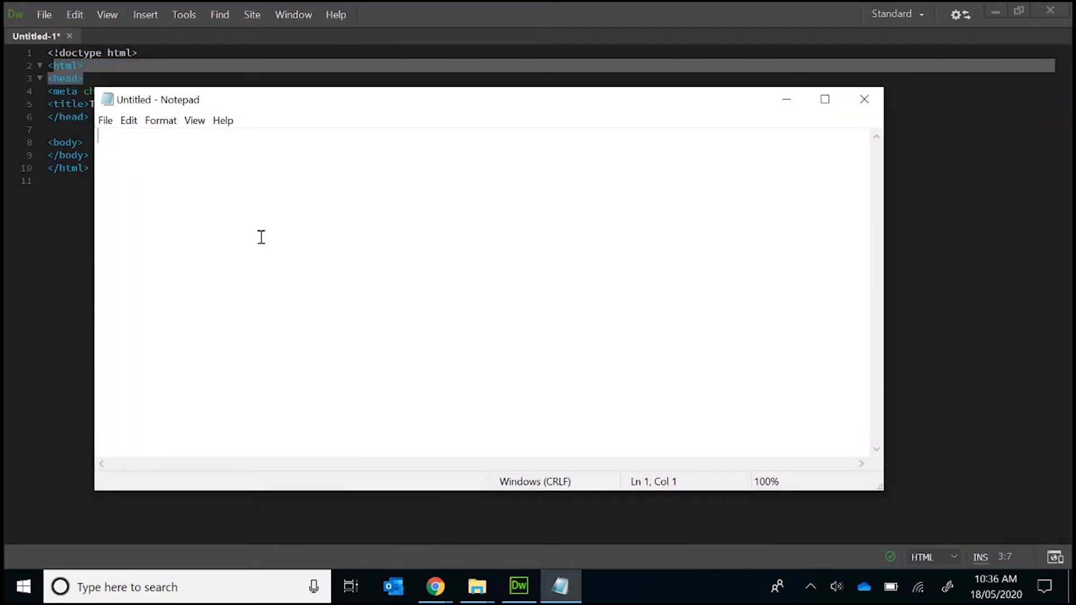
pyautogui.moveTo(214, 191)
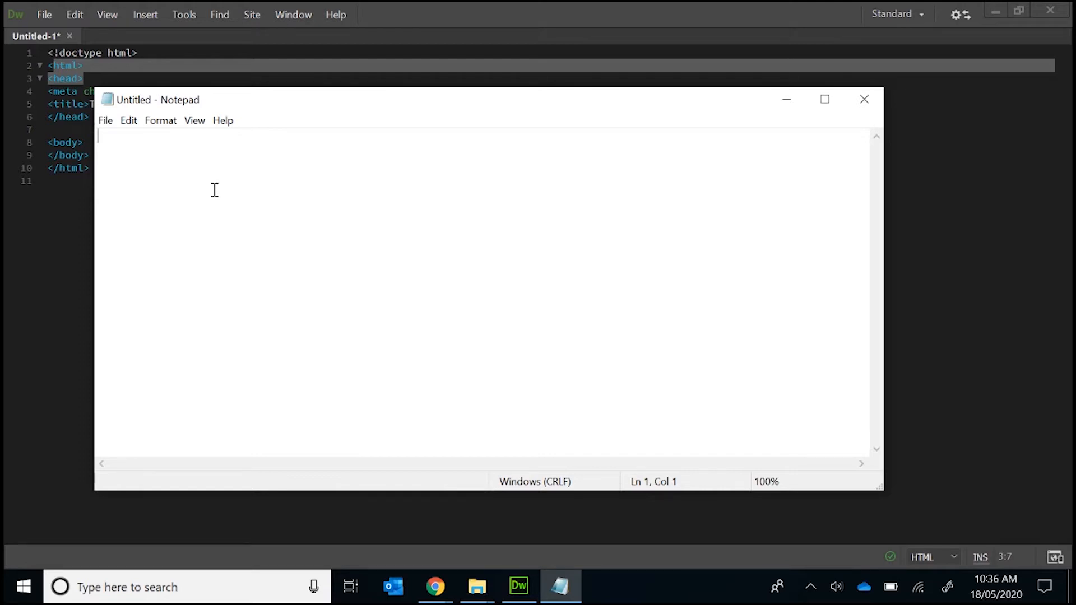
pyautogui.moveTo(190, 185)
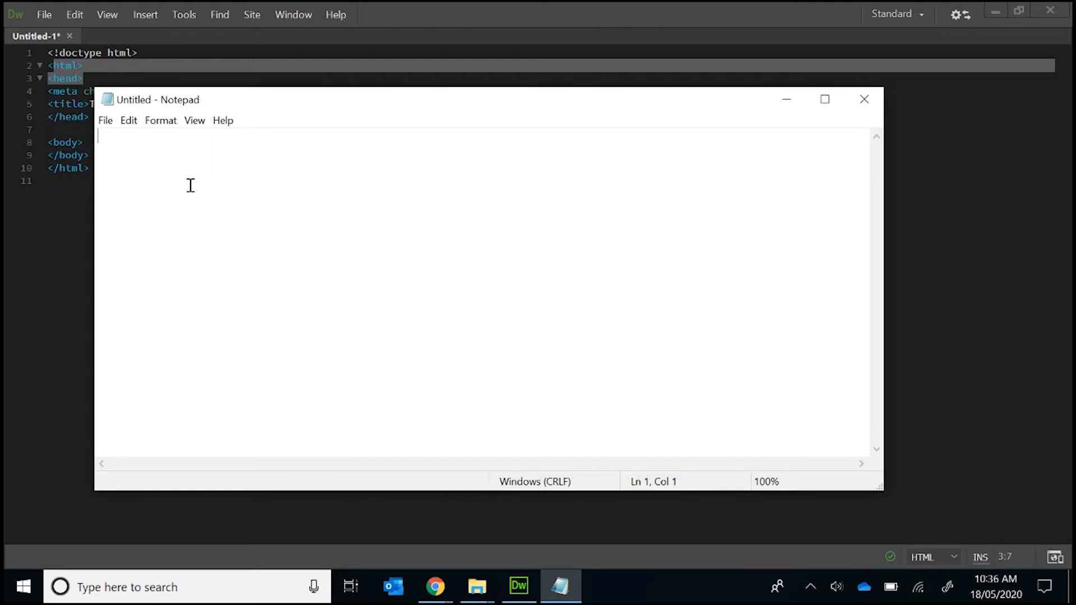
pyautogui.moveTo(252, 213)
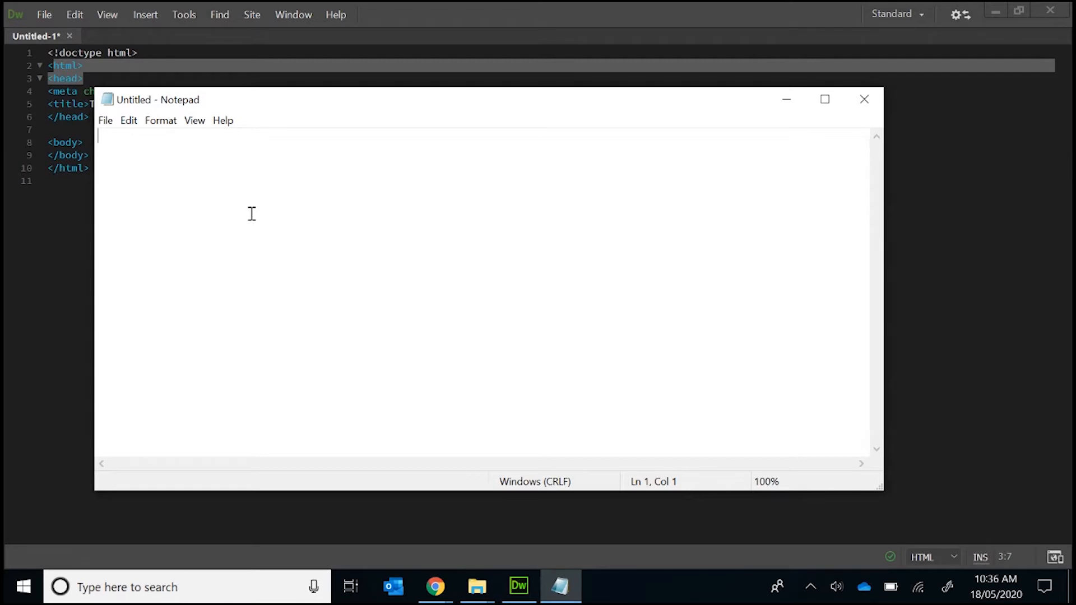
pyautogui.moveTo(236, 208)
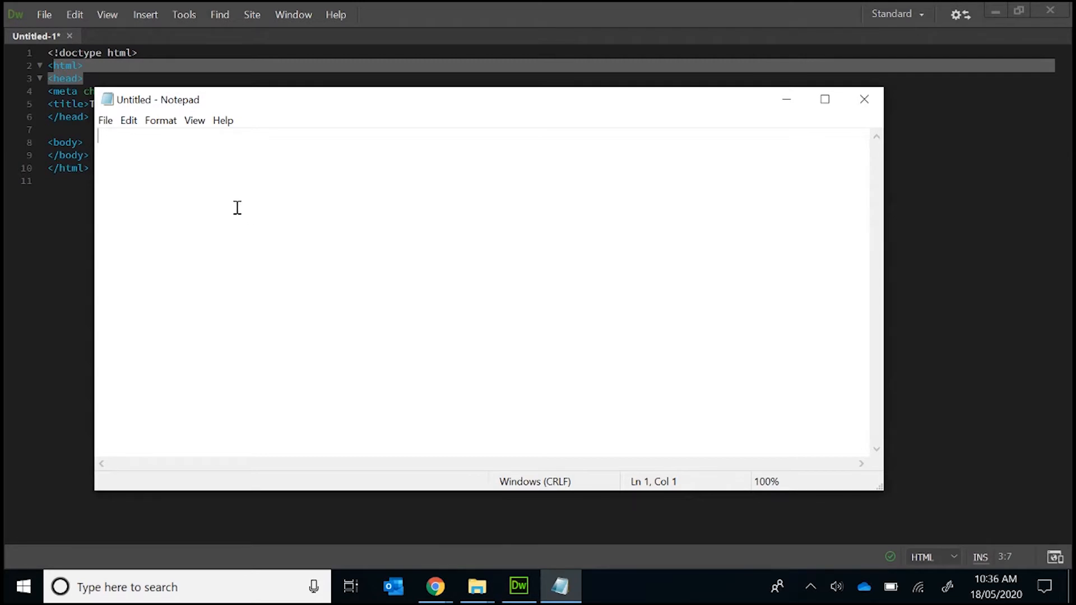
pyautogui.moveTo(229, 195)
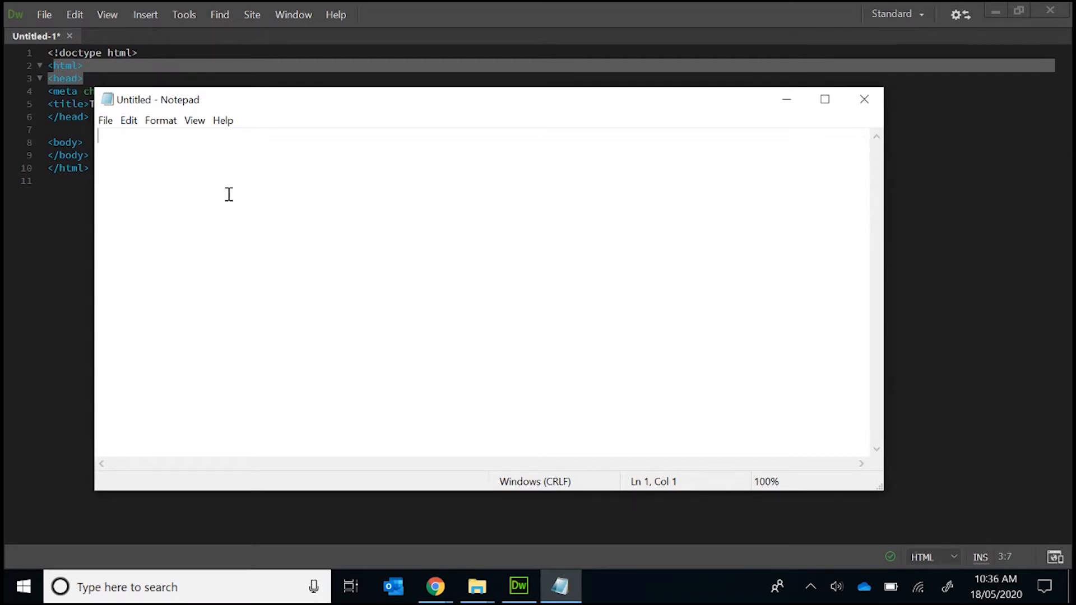
pyautogui.moveTo(310, 321)
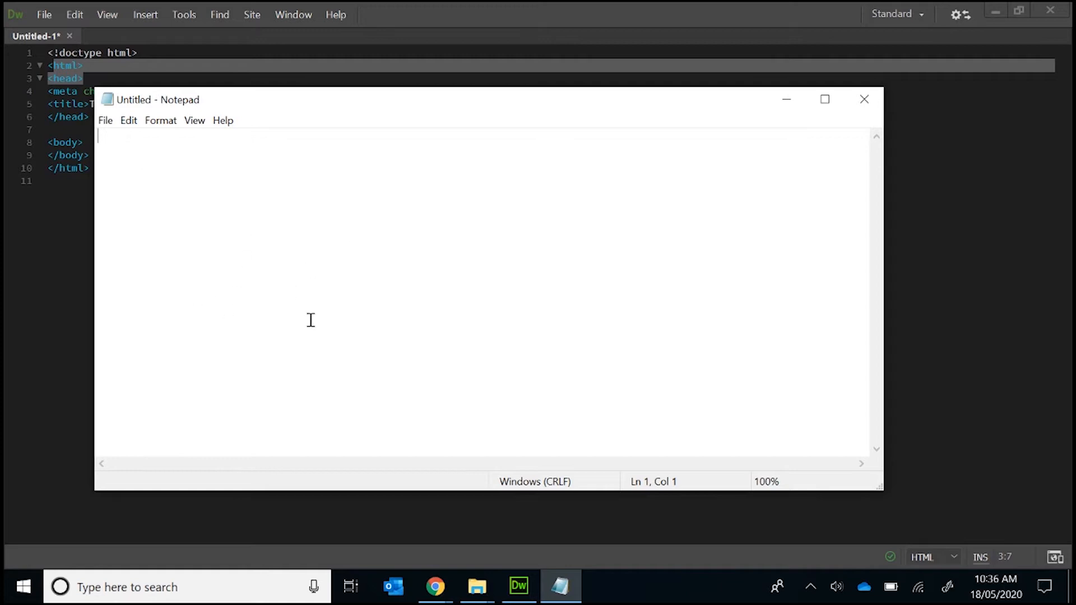
pyautogui.moveTo(395, 307)
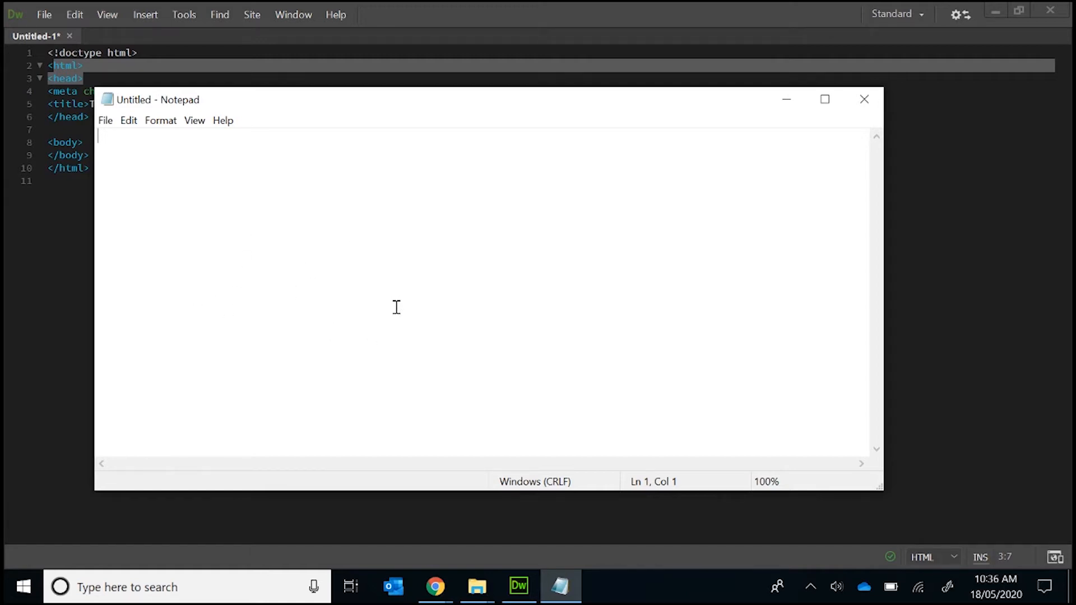
pyautogui.moveTo(479, 530)
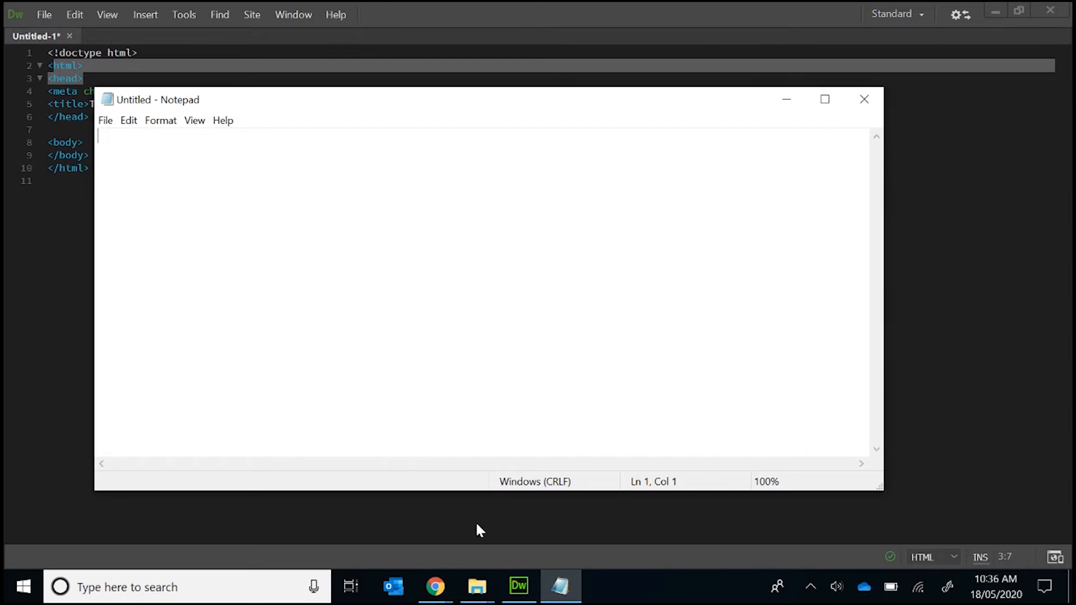
pyautogui.click(435, 586)
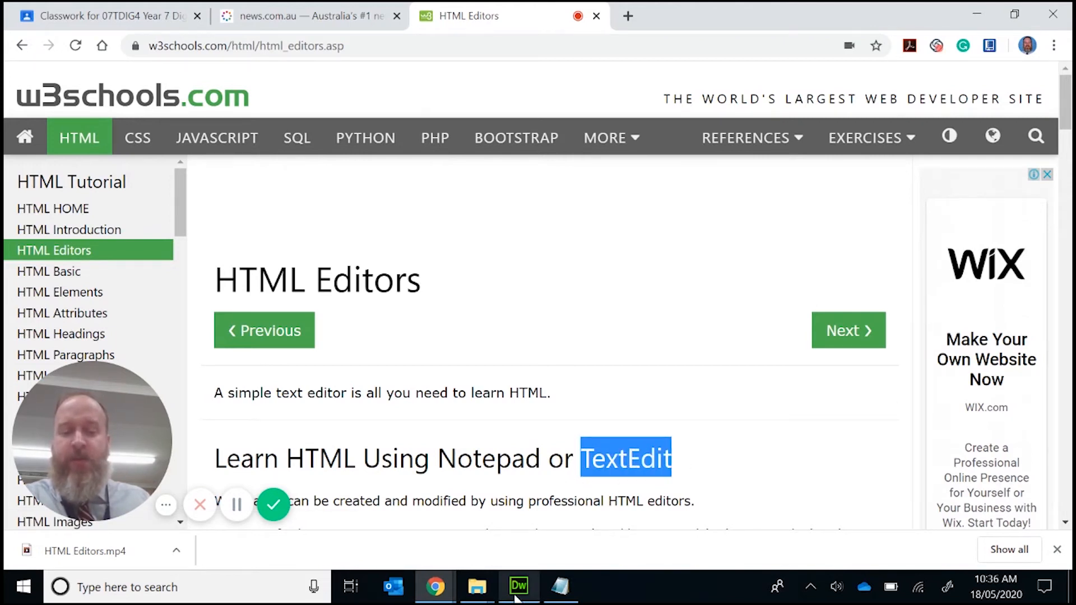
# - Switch to Dreamweaver's untitled HTML template with title 'Test' and empty body
pyautogui.click(518, 586)
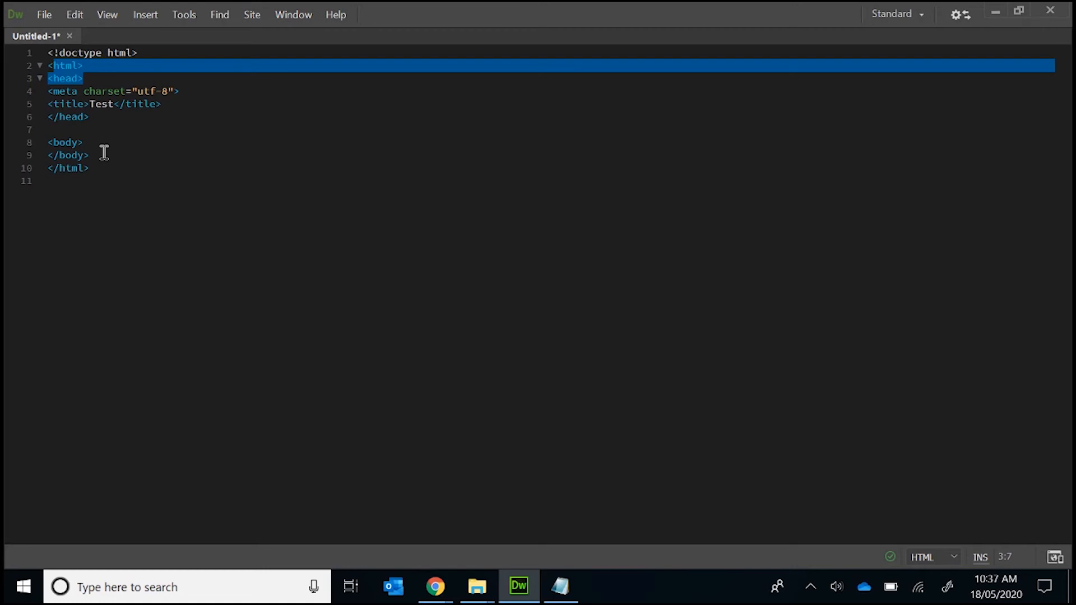
pyautogui.moveTo(113, 149)
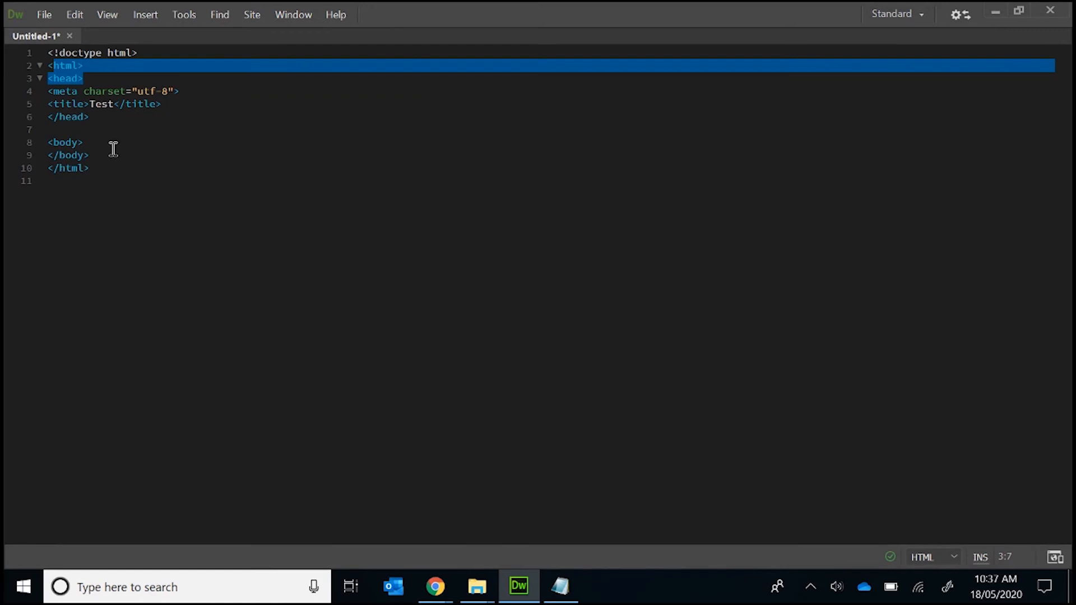
pyautogui.moveTo(127, 144)
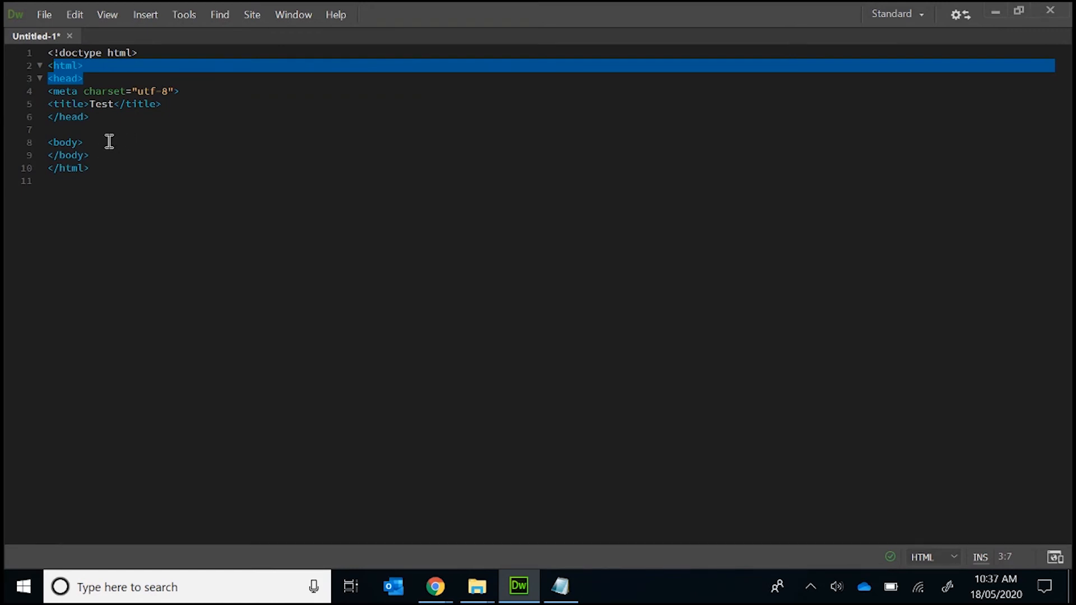
pyautogui.moveTo(130, 144)
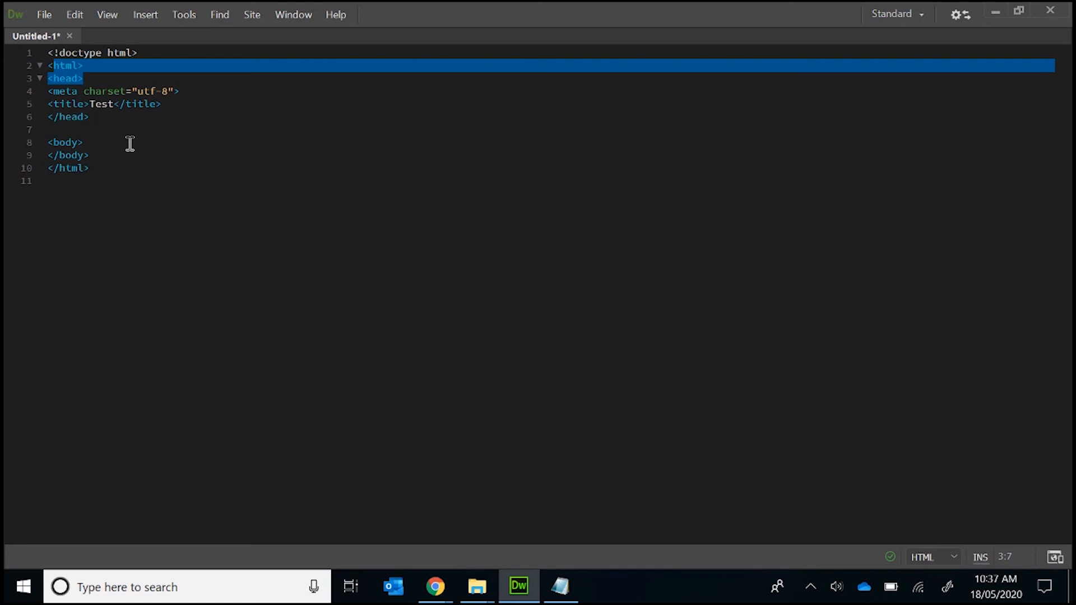
pyautogui.moveTo(470, 479)
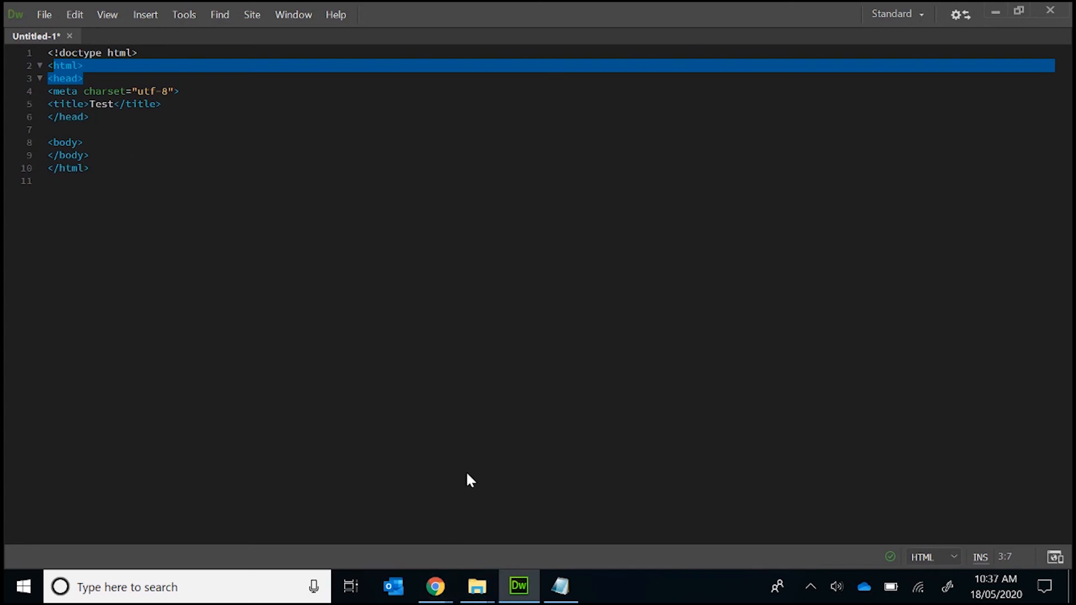
pyautogui.moveTo(478, 469)
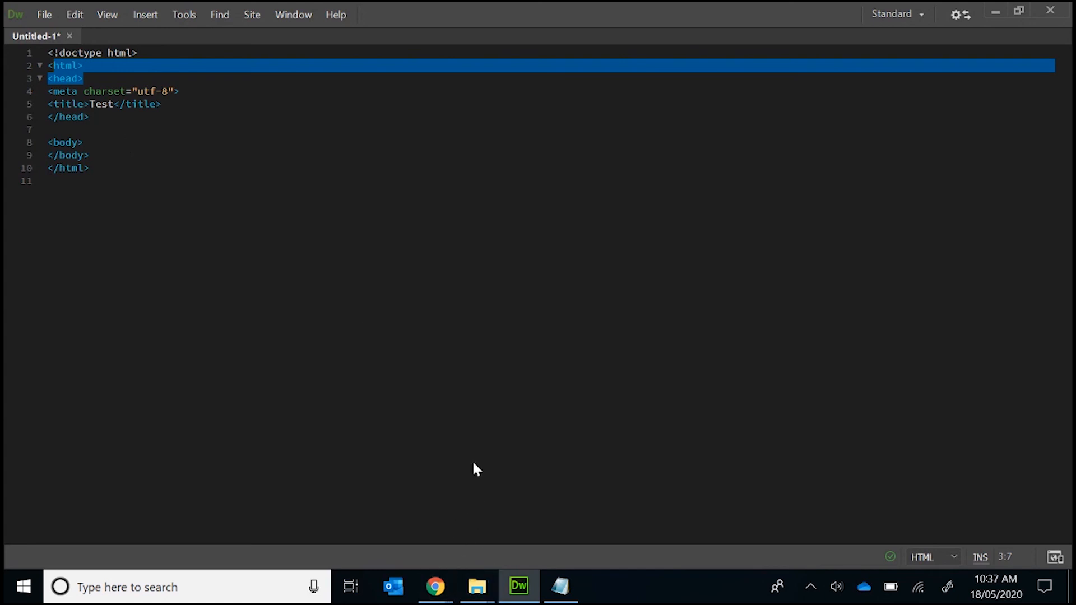